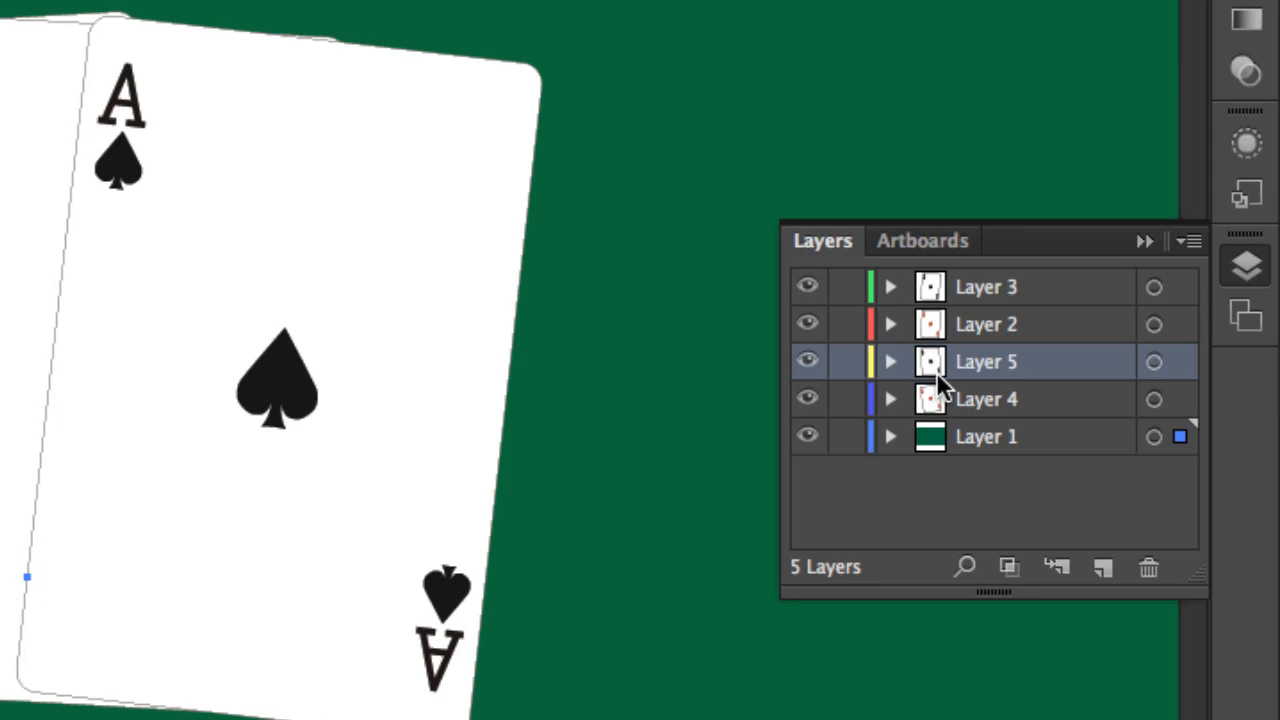
pyautogui.moveTo(950, 404)
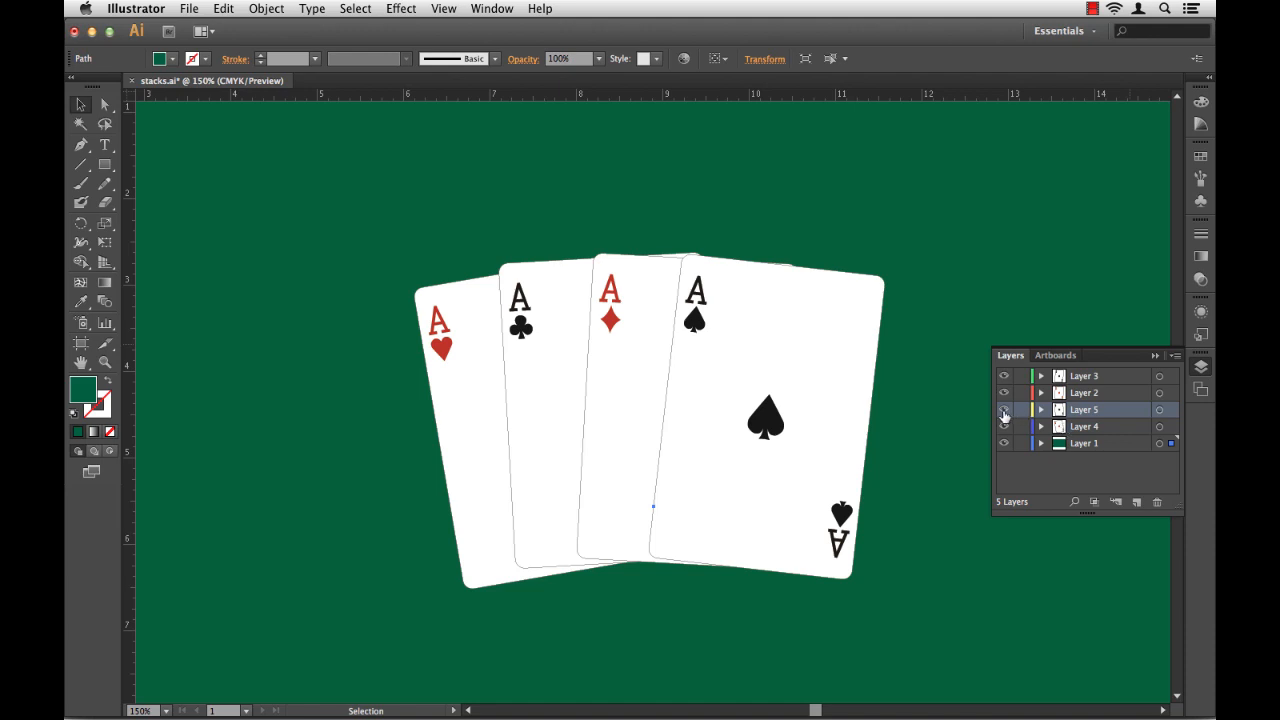
pyautogui.moveTo(1002, 408)
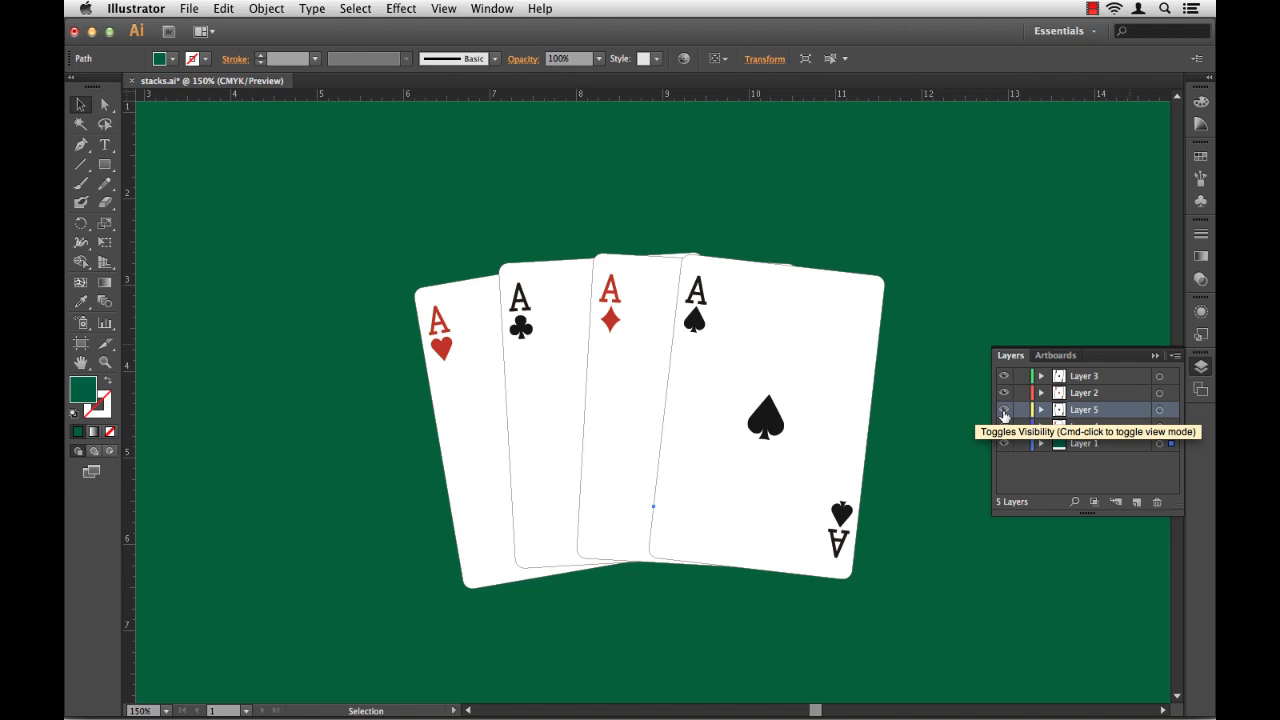
# - Solo the ace of clubs layer via its eyeball, then restore all the other card layers
pyautogui.click(1000, 408)
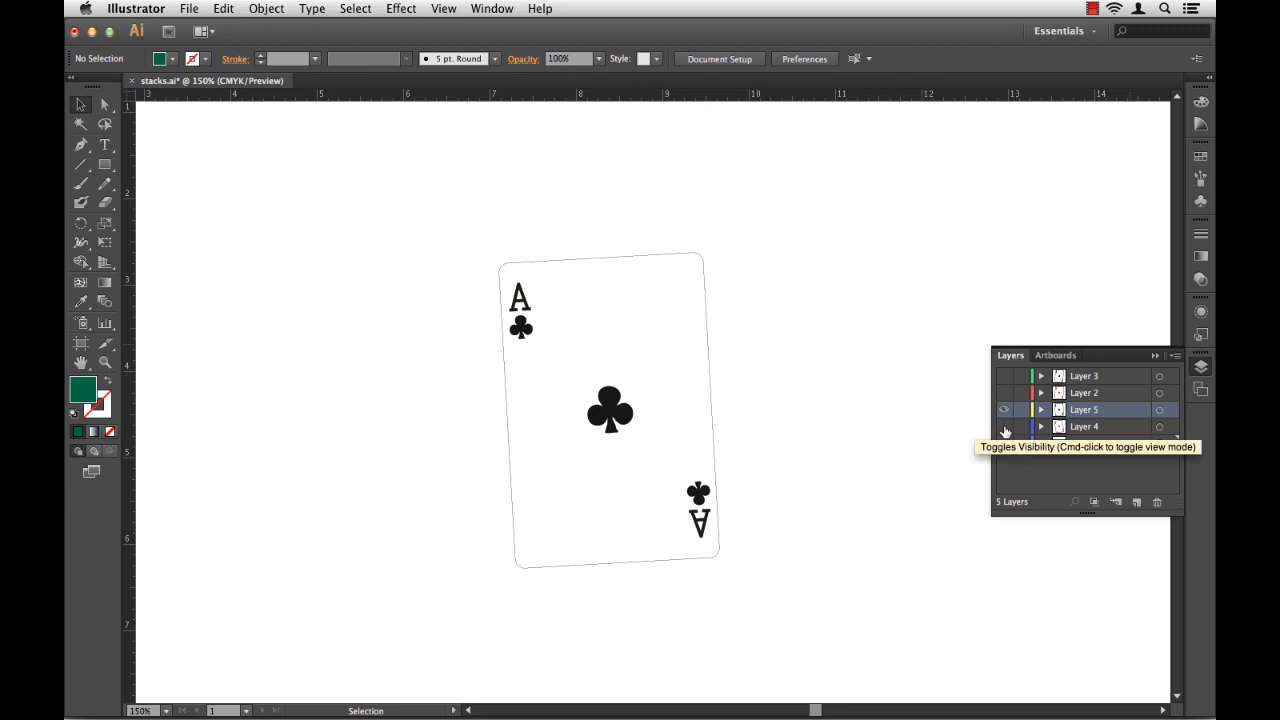
pyautogui.click(1004, 426)
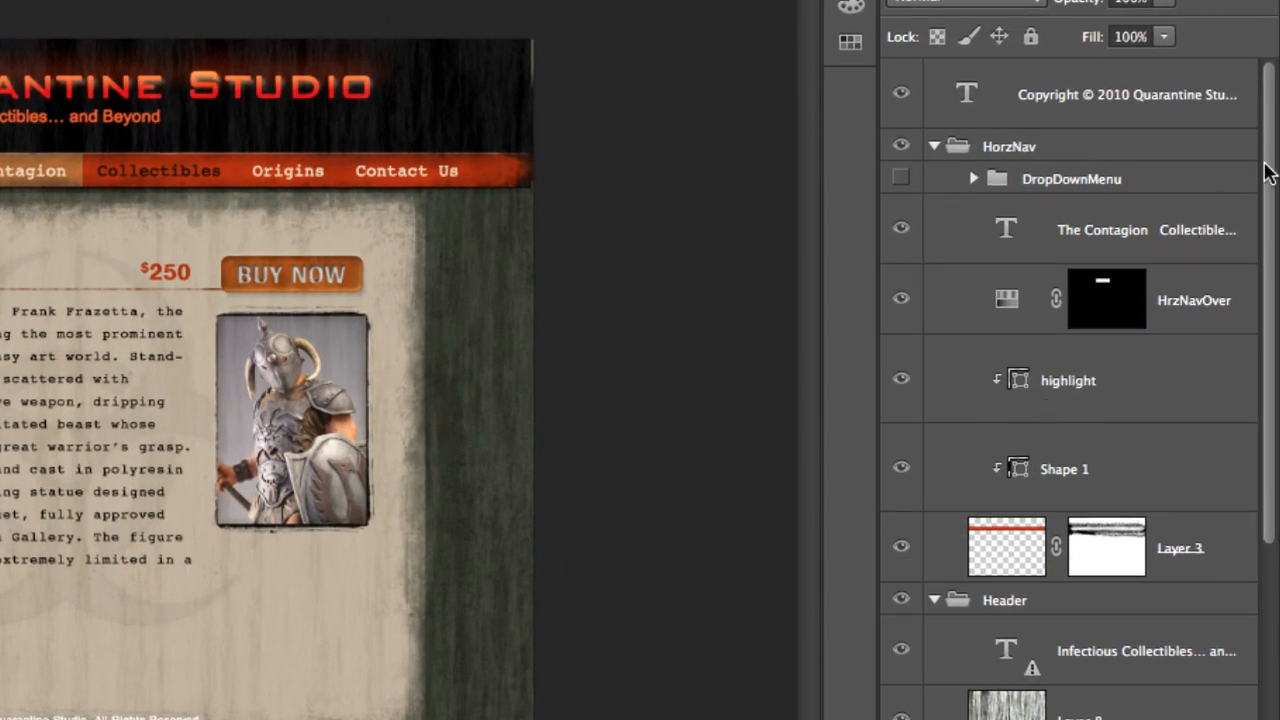
pyautogui.scroll(-3)
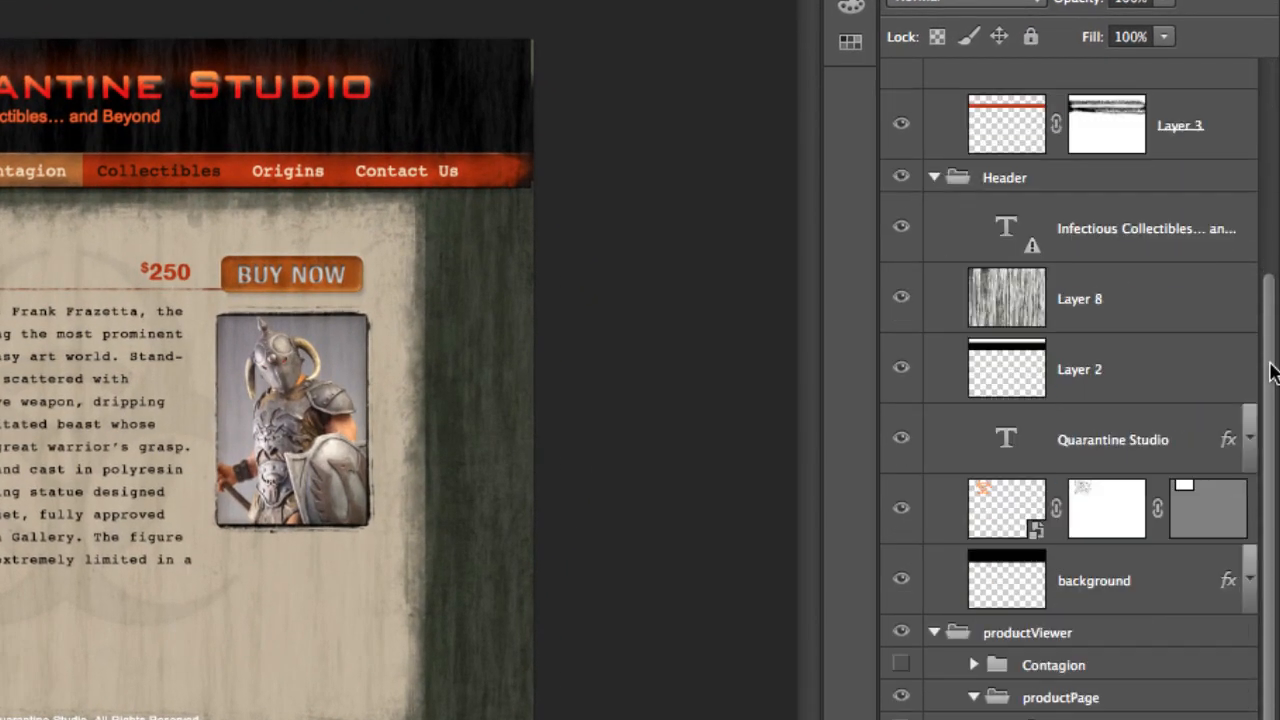
pyautogui.scroll(-3)
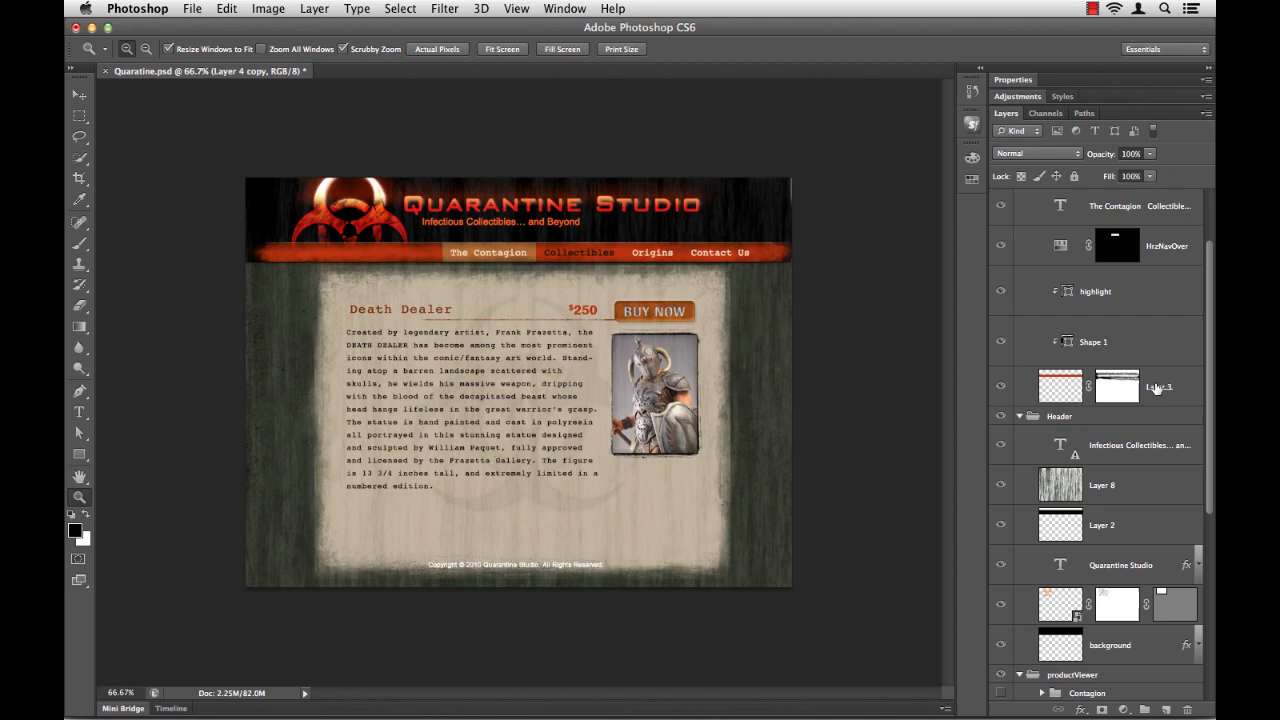
pyautogui.moveTo(1156, 388)
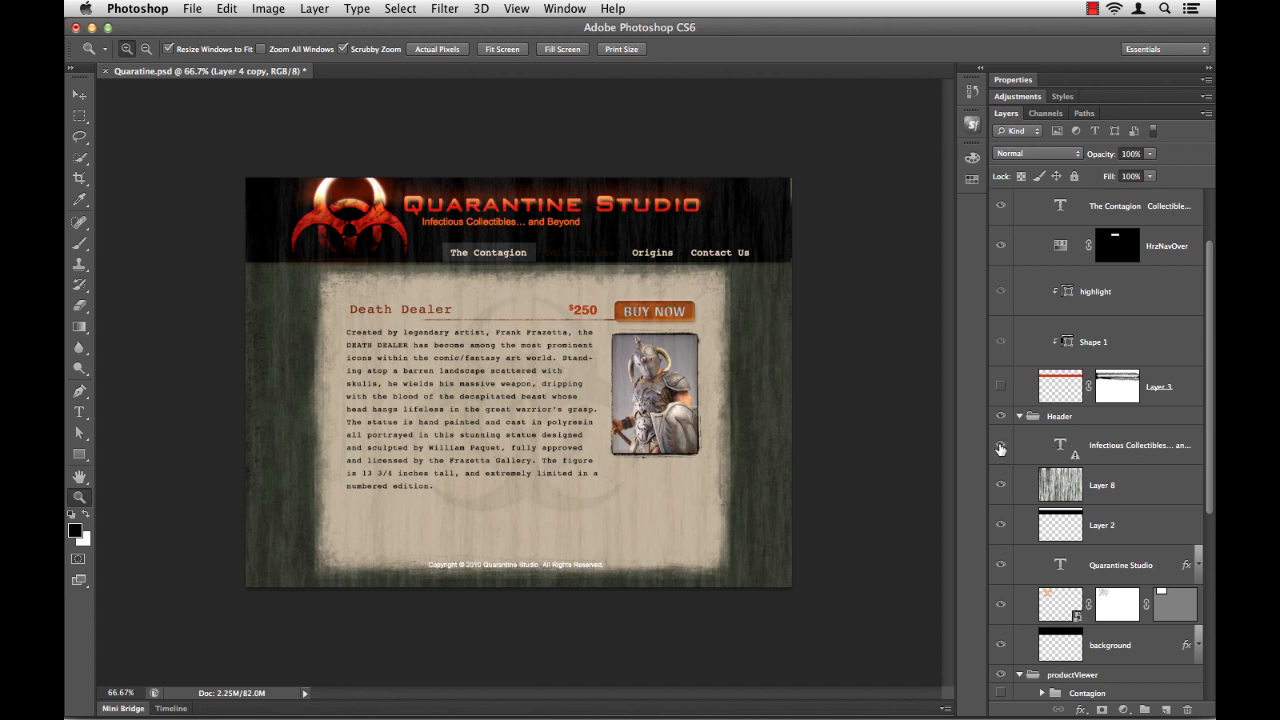
pyautogui.moveTo(1000, 444)
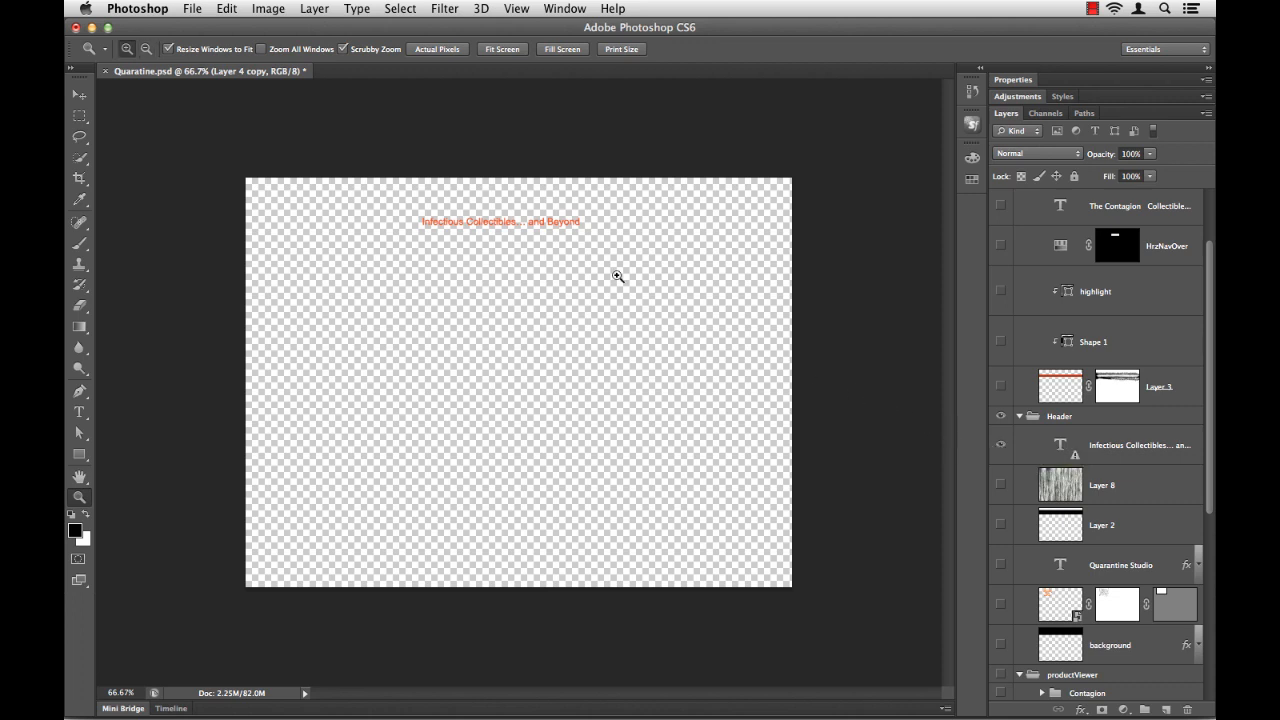
pyautogui.moveTo(782, 428)
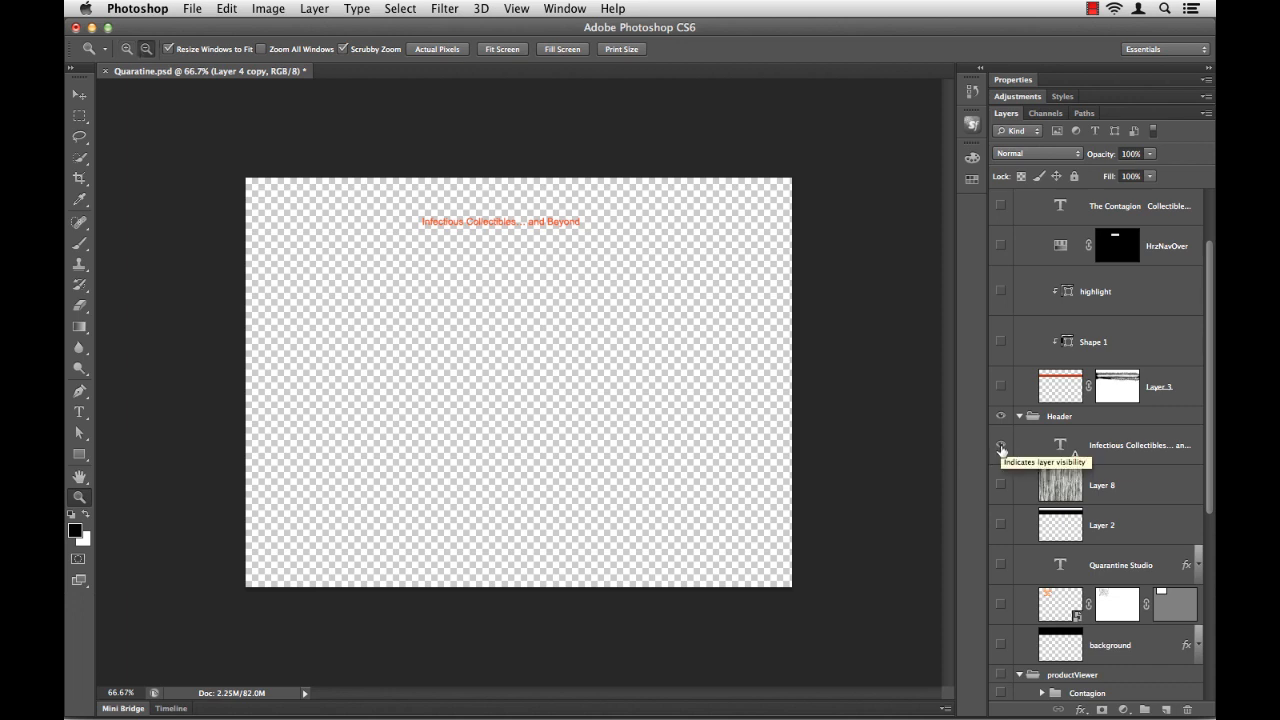
pyautogui.click(1000, 444)
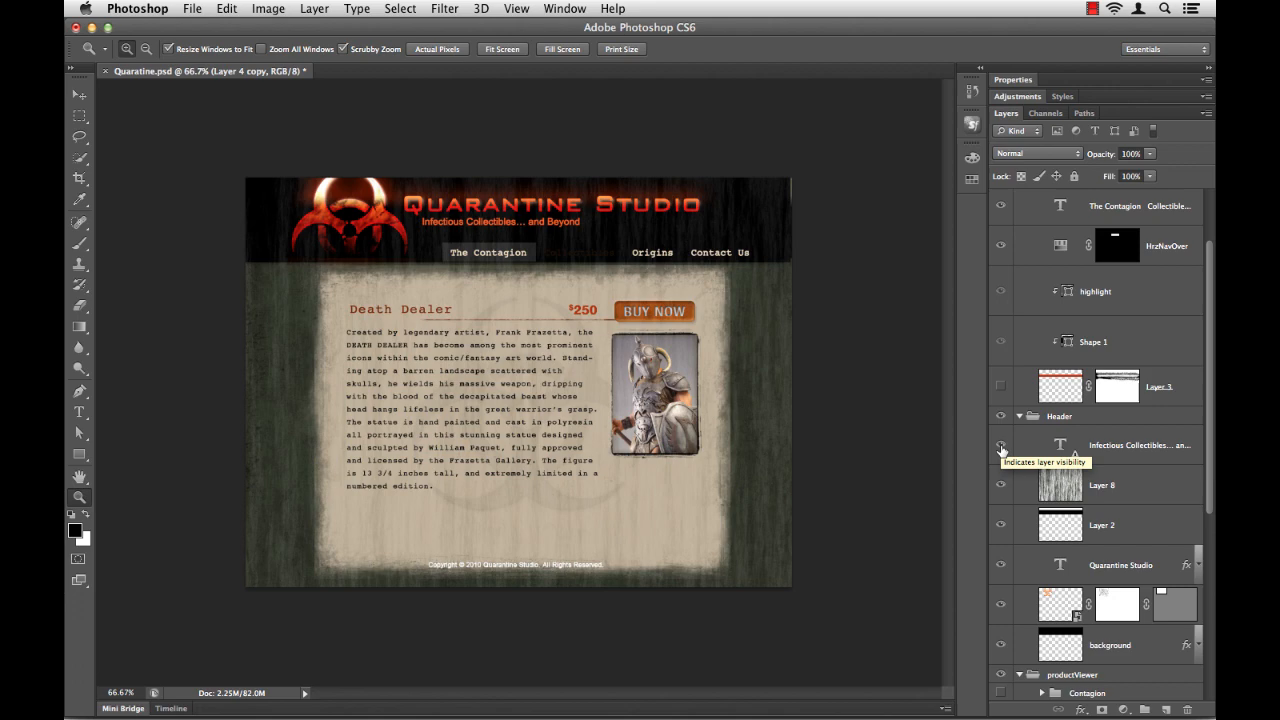